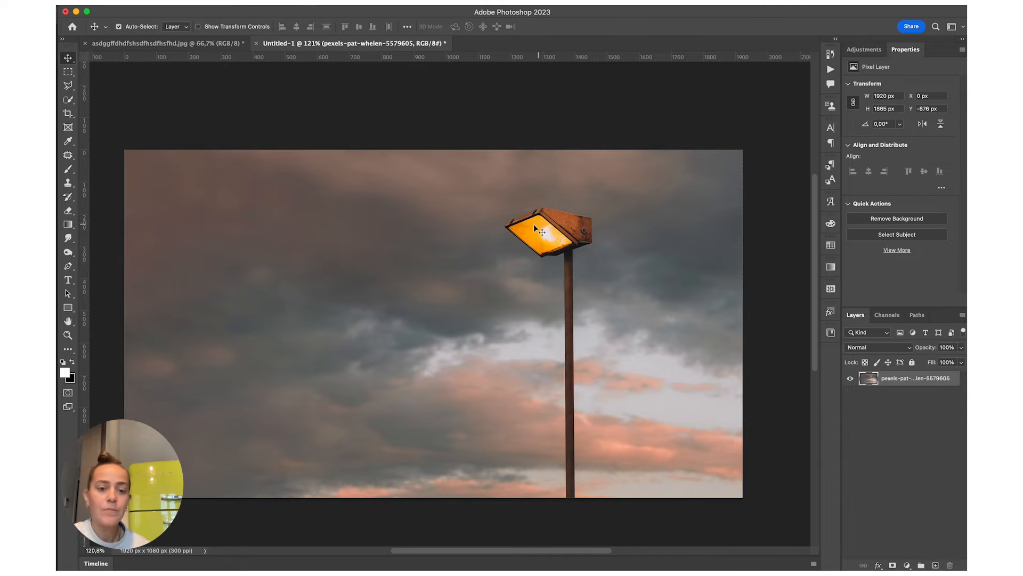
pyautogui.moveTo(444, 250)
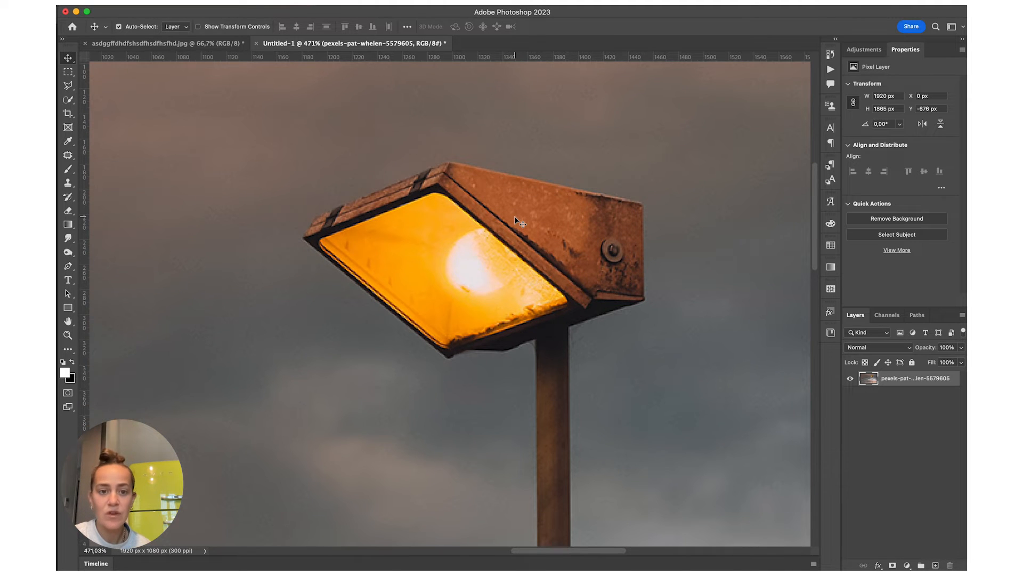
# Select the Pen tool from the toolbar to outline the lamp's glowing panel
pyautogui.click(67, 86)
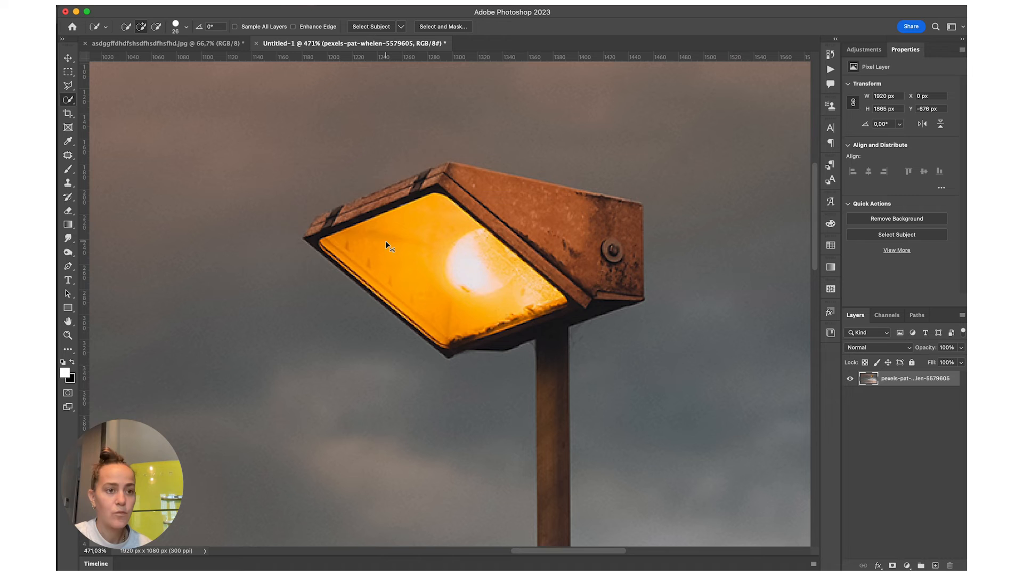
pyautogui.moveTo(77, 103)
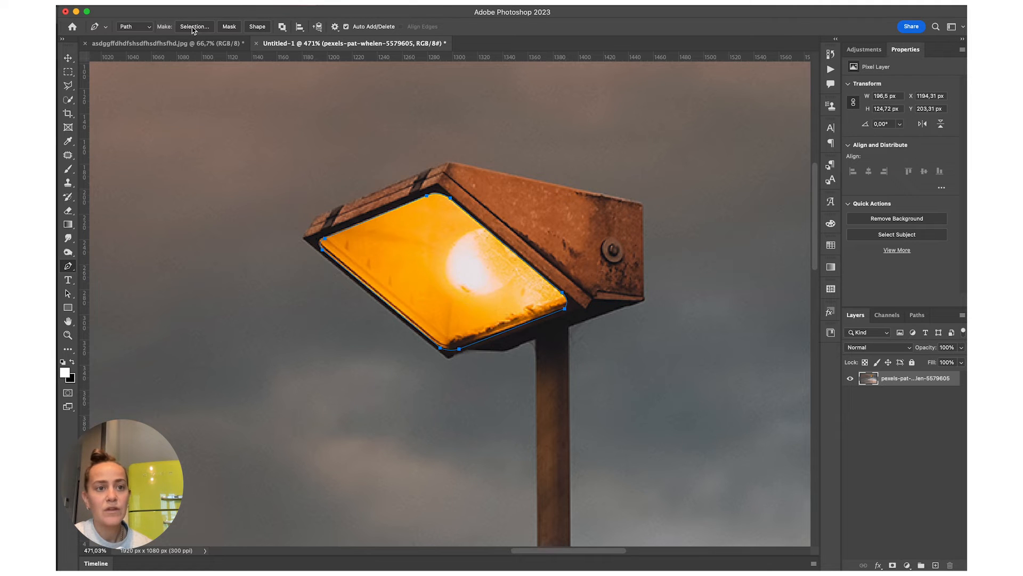
# Convert the panel path to a selection with 0 feather, then hide the street lamp photo layer
pyautogui.click(194, 26)
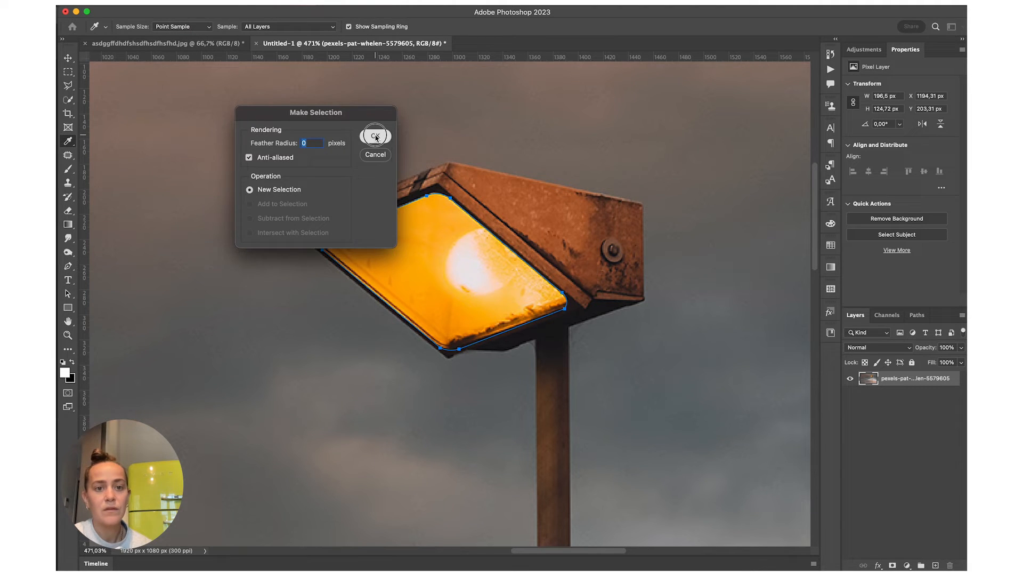
pyautogui.click(375, 136)
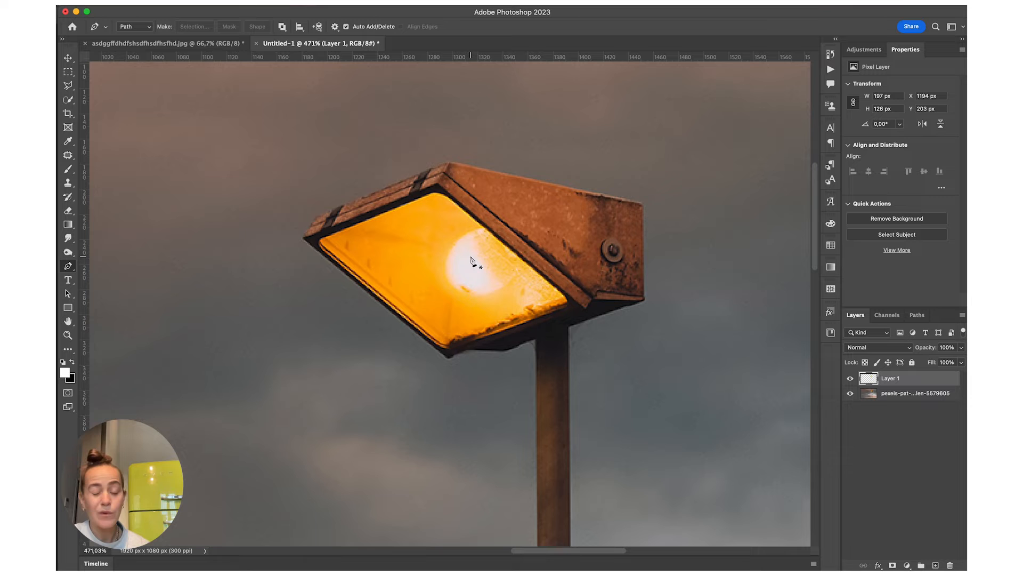
pyautogui.click(68, 58)
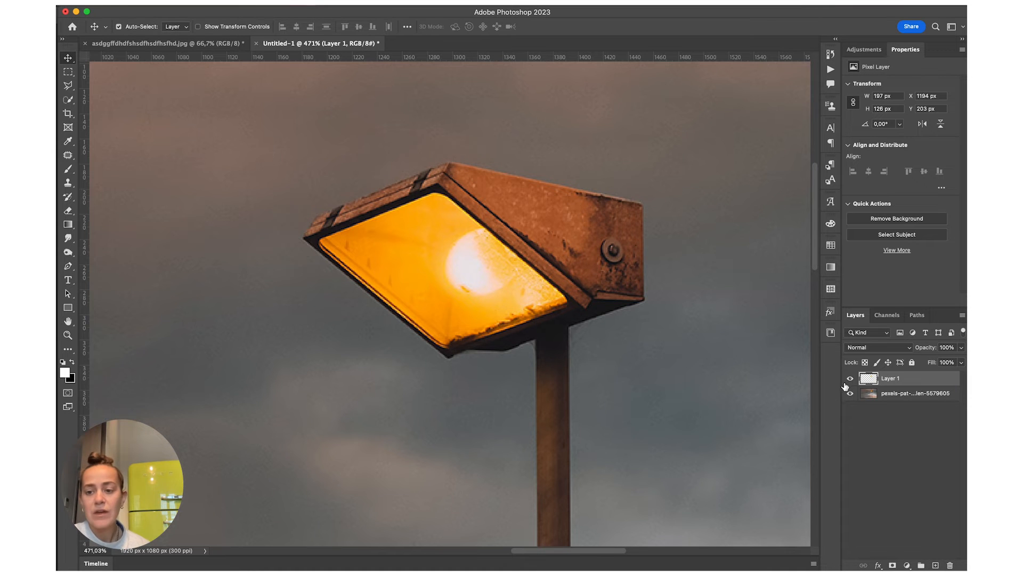
pyautogui.click(850, 381)
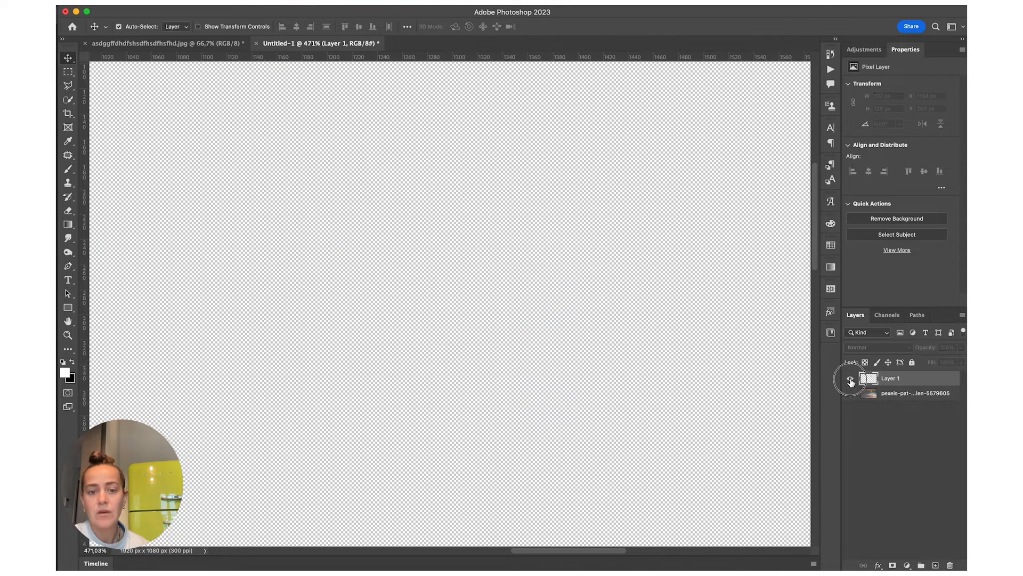
pyautogui.click(850, 378)
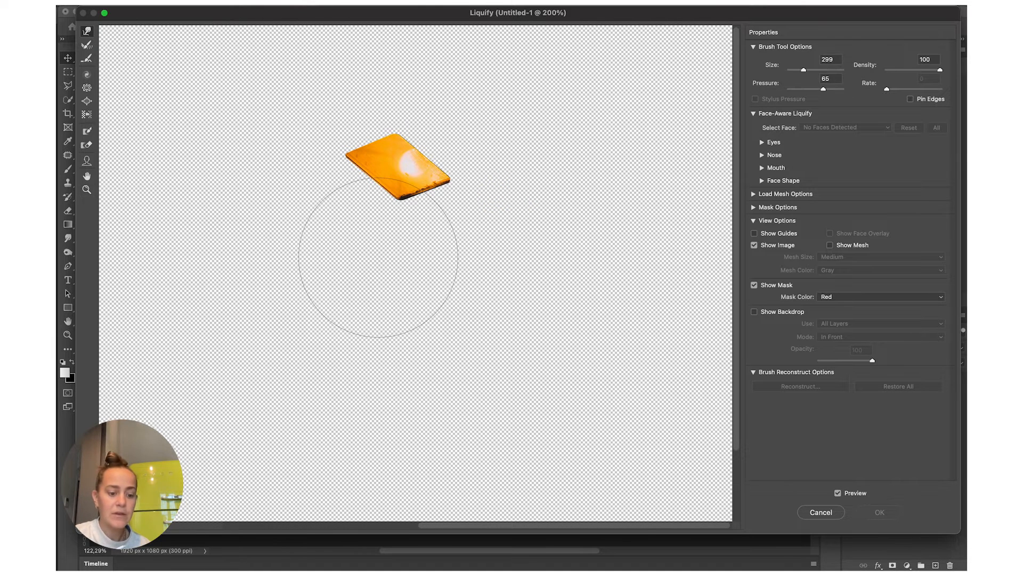
# With a size-67 Forward Warp brush, drag the panel's bottom corner and left edge into drips
pyautogui.click(377, 258)
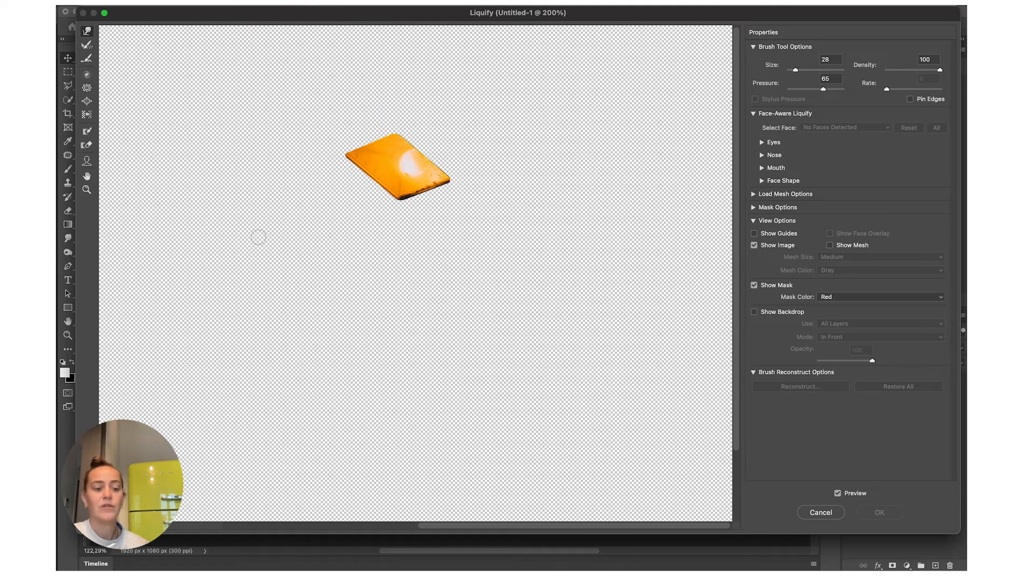
pyautogui.moveTo(398, 163); pyautogui.dragTo(407, 202)
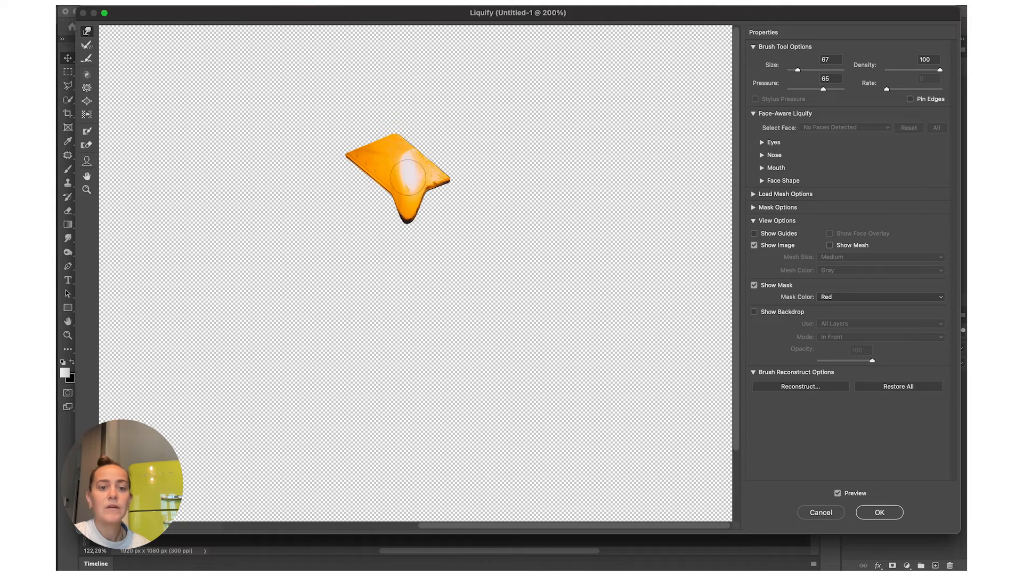
pyautogui.moveTo(405, 176); pyautogui.dragTo(401, 295)
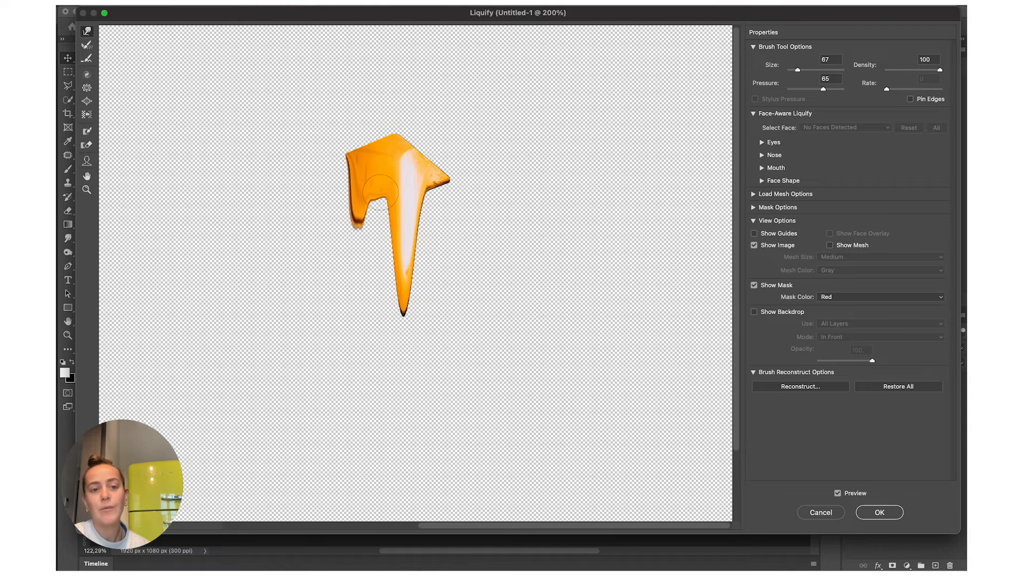
pyautogui.moveTo(378, 189); pyautogui.dragTo(357, 307)
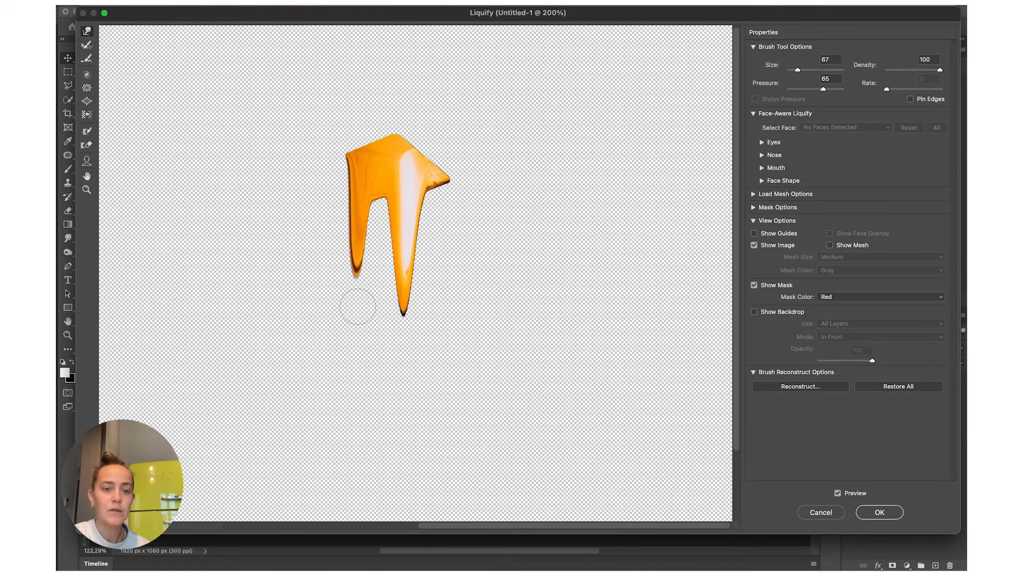
pyautogui.moveTo(358, 307); pyautogui.dragTo(375, 116)
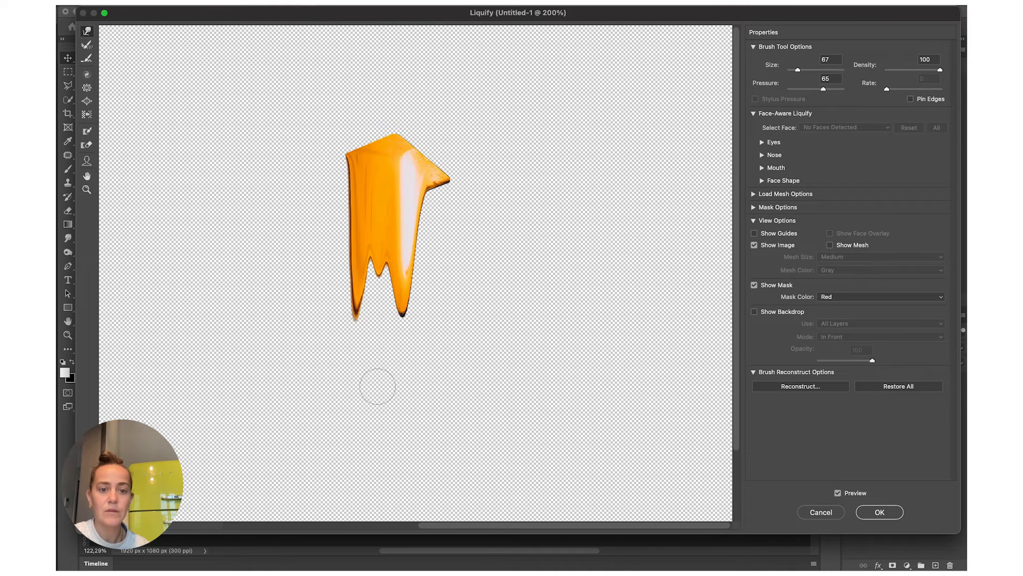
# Melt the panel's right side and bottom edge down into more drips
pyautogui.moveTo(378, 386); pyautogui.dragTo(438, 240)
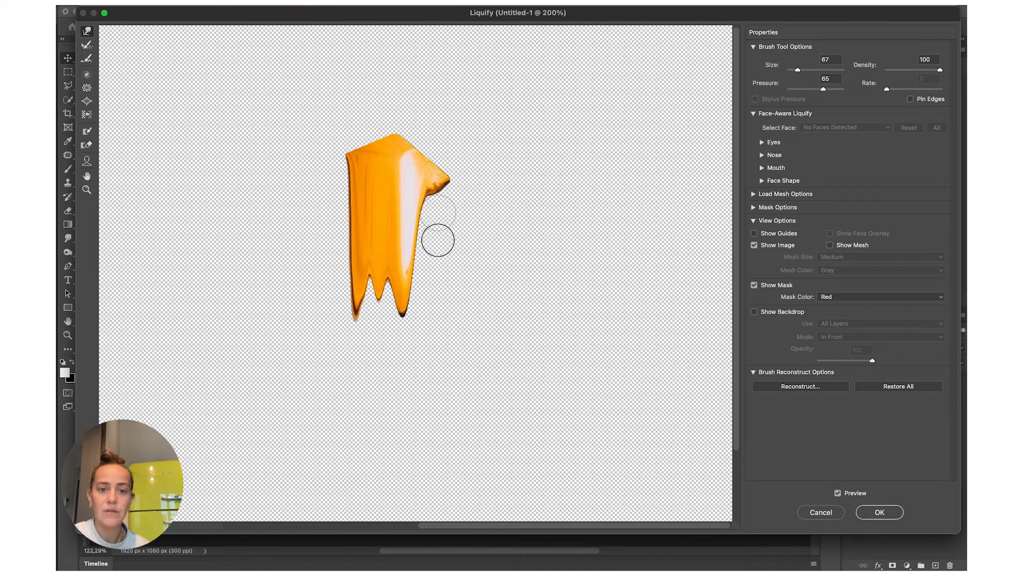
pyautogui.moveTo(437, 239); pyautogui.dragTo(430, 325)
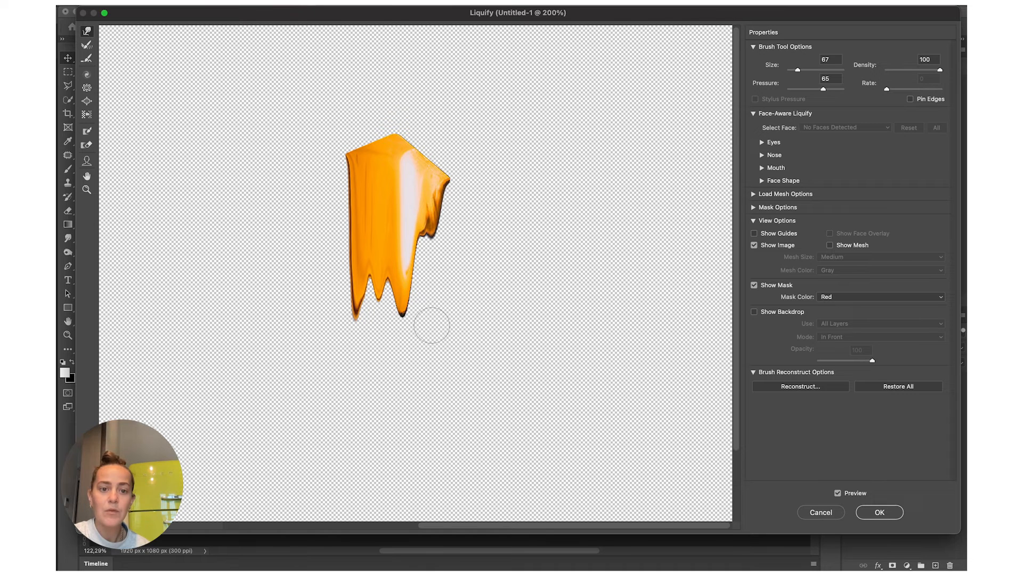
pyautogui.moveTo(433, 326); pyautogui.dragTo(428, 248)
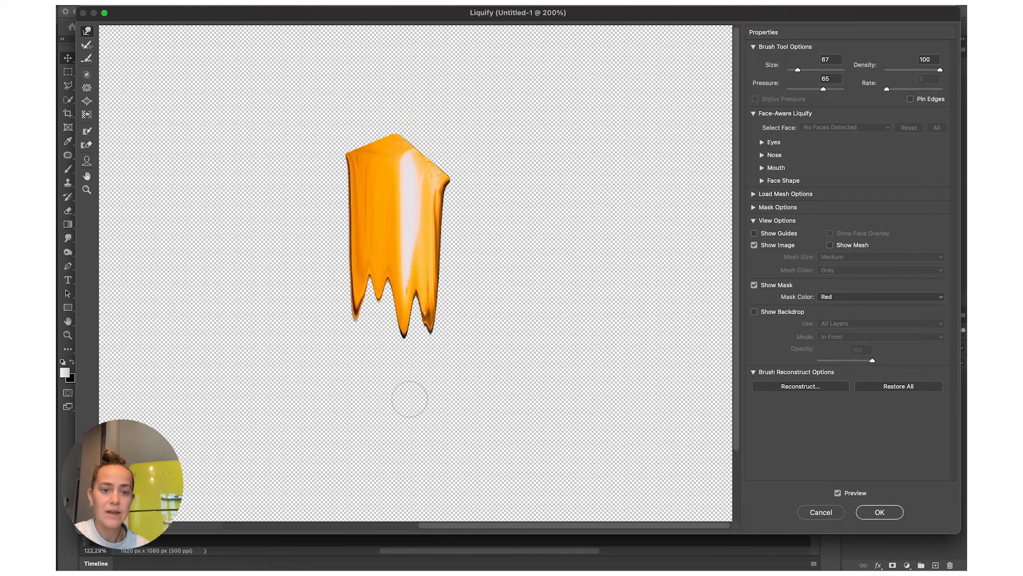
pyautogui.click(86, 190)
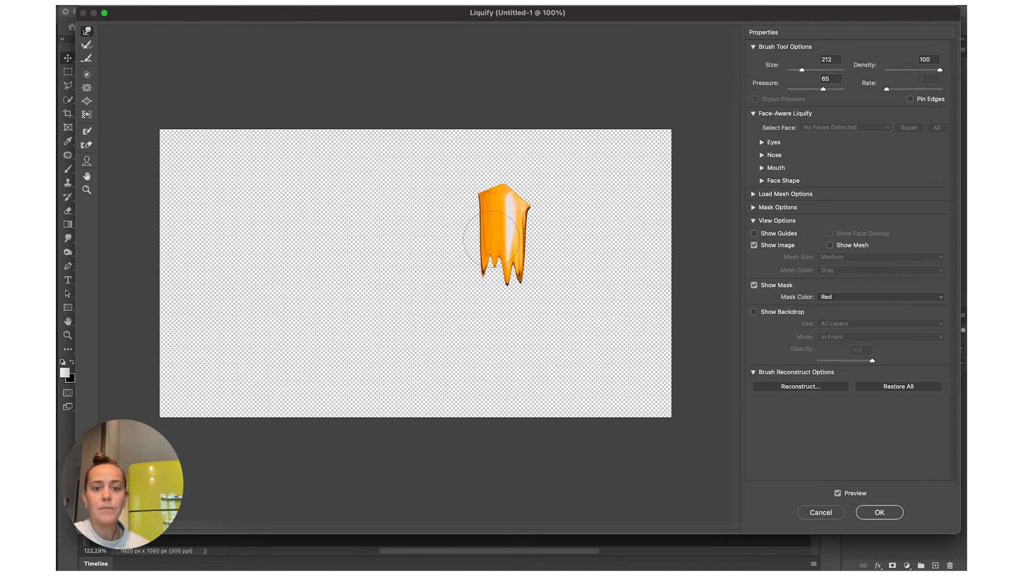
# Stretch the panel's bottom into long wavy drips reaching toward the canvas bottom
pyautogui.moveTo(502, 232); pyautogui.dragTo(493, 270)
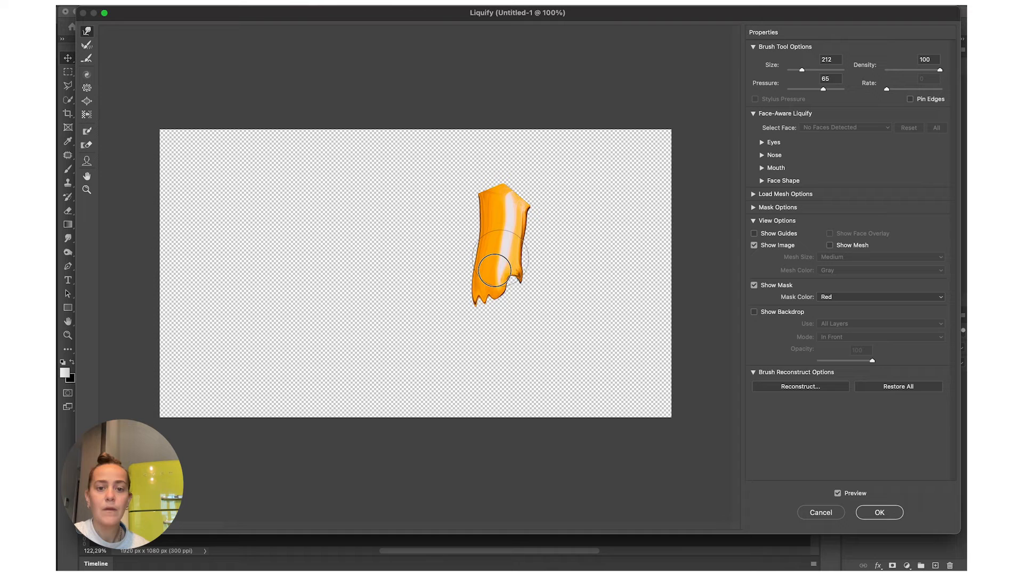
pyautogui.moveTo(496, 271); pyautogui.dragTo(462, 455)
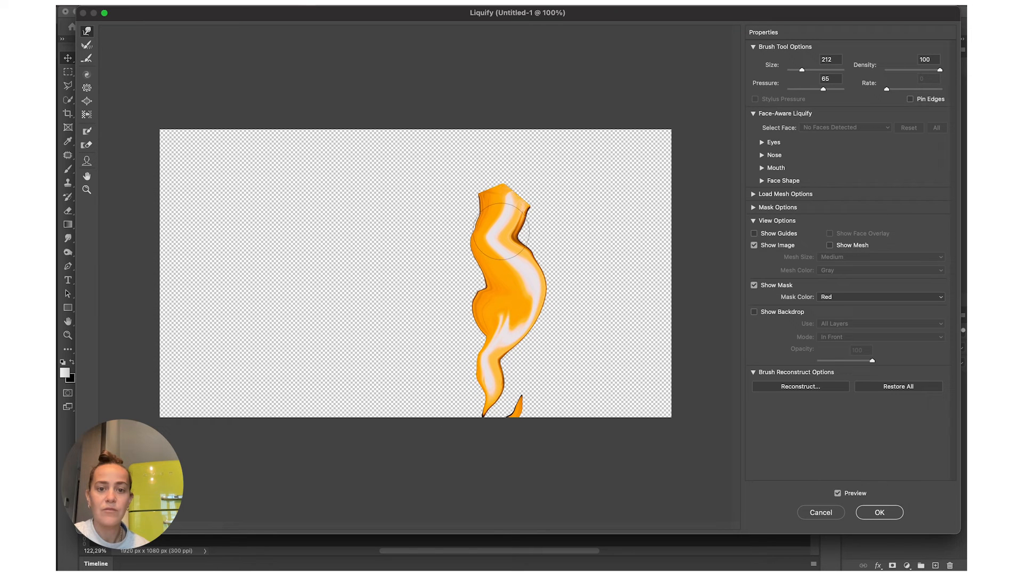
pyautogui.moveTo(522, 215); pyautogui.dragTo(515, 241)
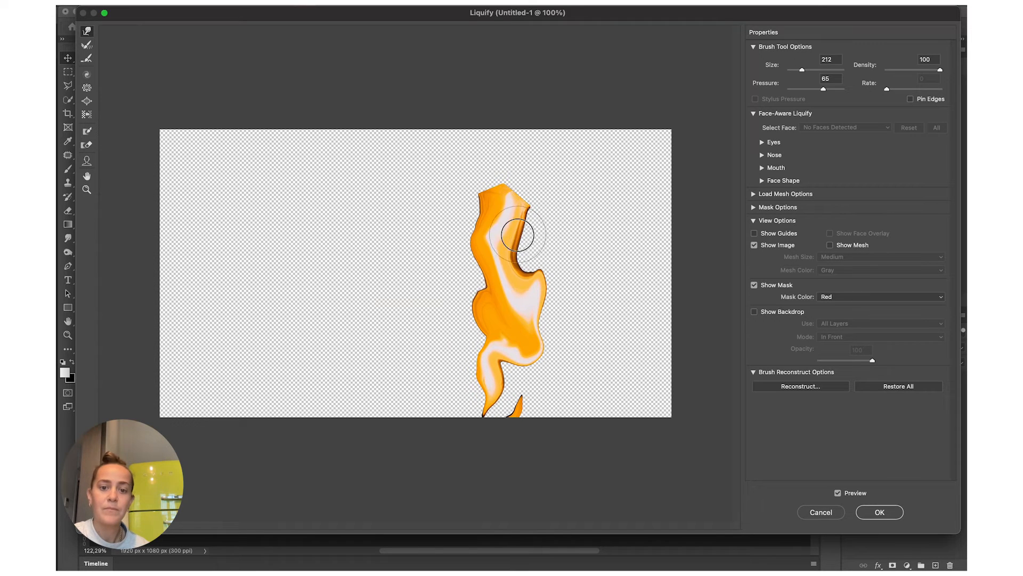
pyautogui.moveTo(516, 235); pyautogui.dragTo(520, 434)
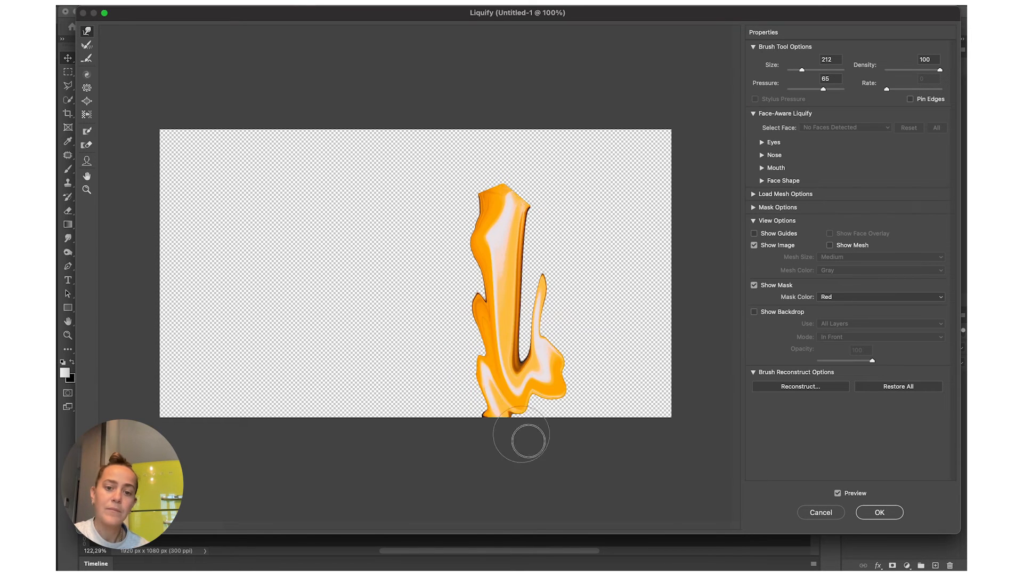
pyautogui.moveTo(521, 435); pyautogui.dragTo(540, 455)
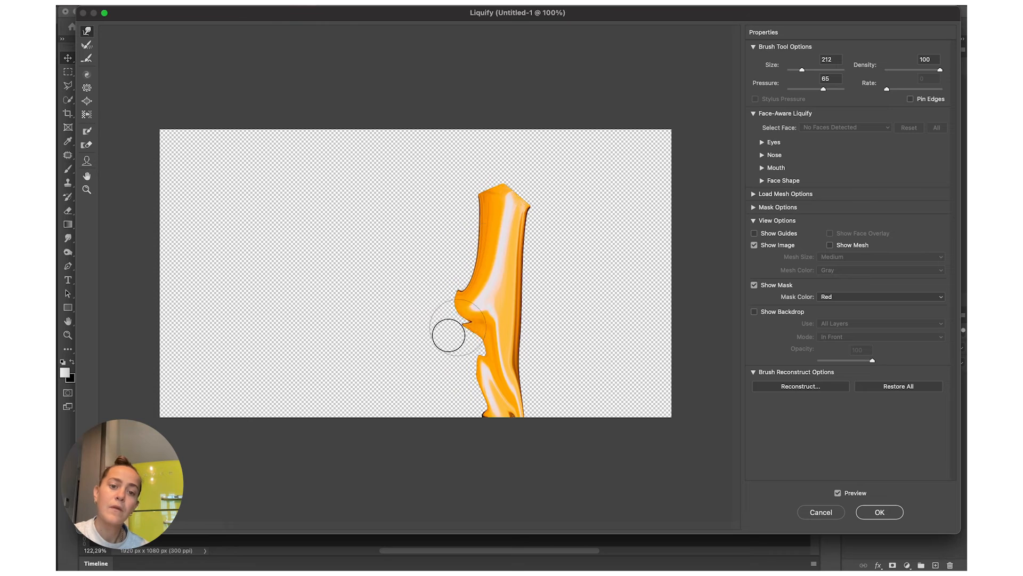
# Pull a broad drip toward the lower left, shape its base, and apply Liquify
pyautogui.moveTo(470, 332); pyautogui.dragTo(401, 375)
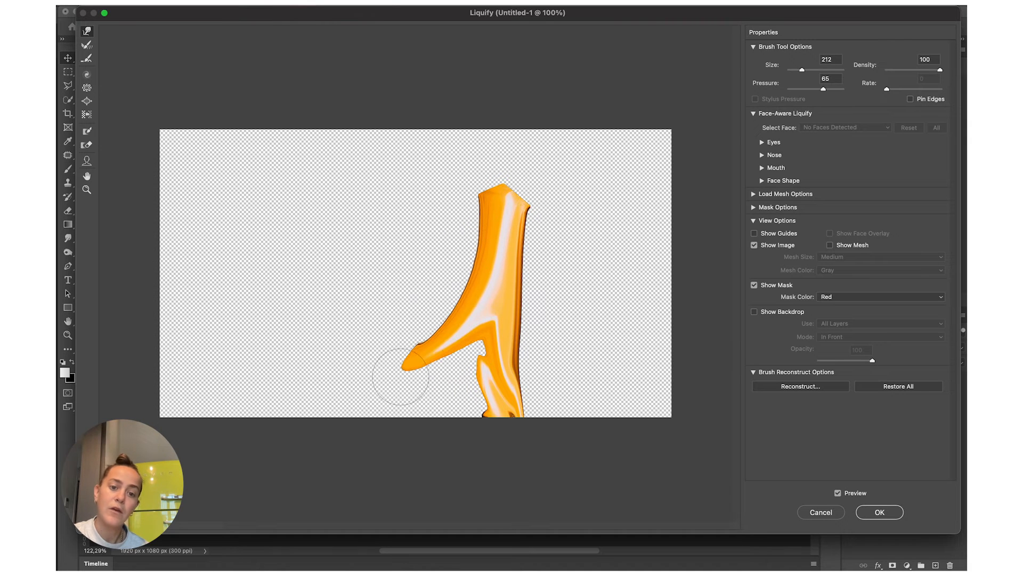
pyautogui.moveTo(402, 378); pyautogui.dragTo(320, 399)
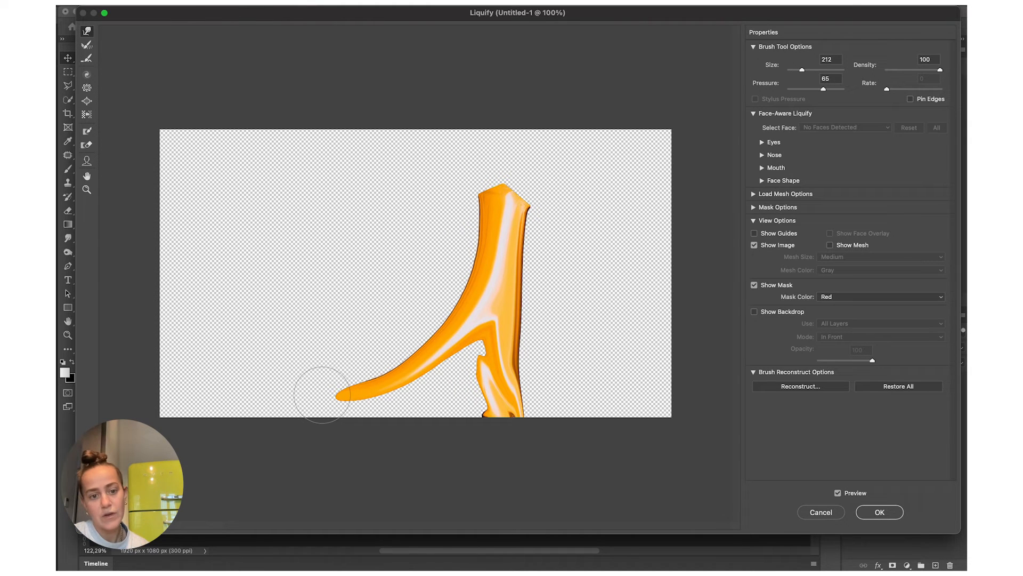
pyautogui.moveTo(322, 399); pyautogui.dragTo(492, 318)
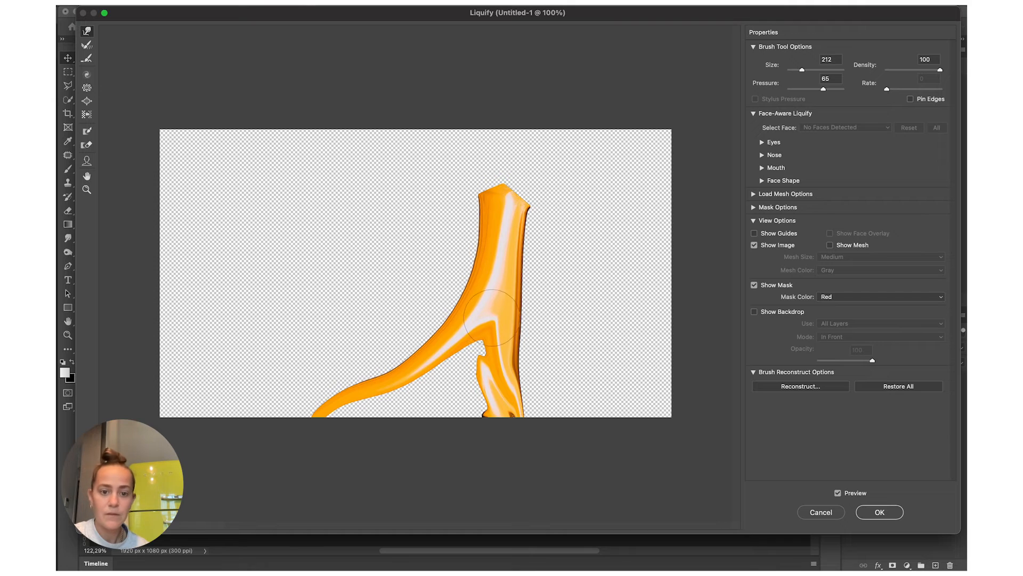
pyautogui.moveTo(492, 320); pyautogui.dragTo(470, 438)
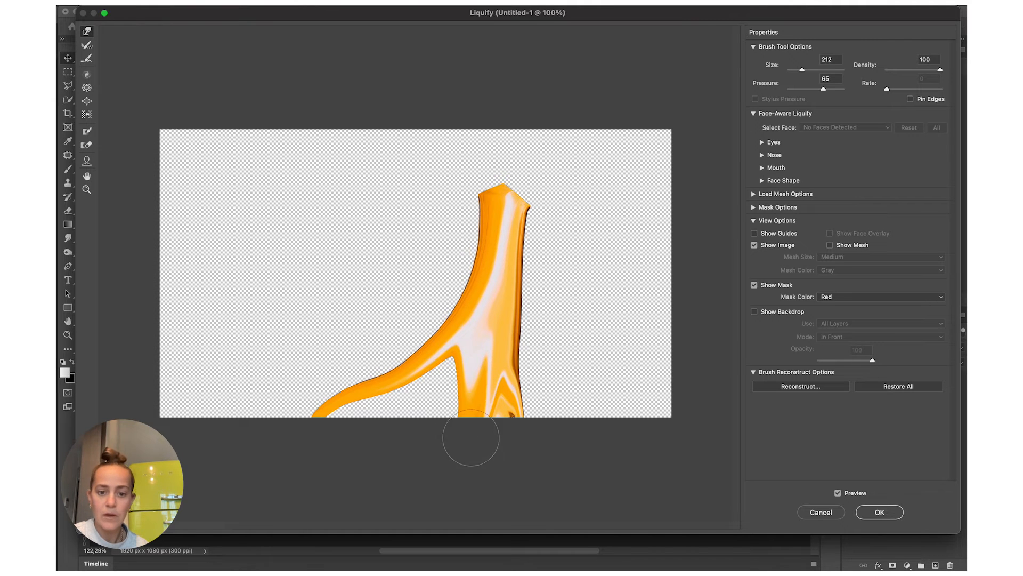
pyautogui.moveTo(470, 437); pyautogui.dragTo(450, 369)
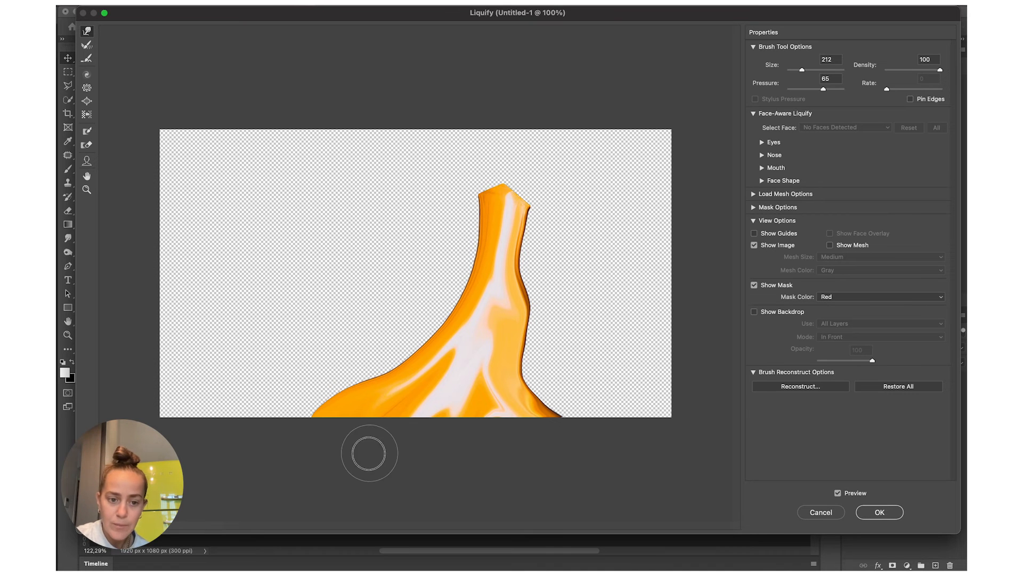
pyautogui.moveTo(573, 461)
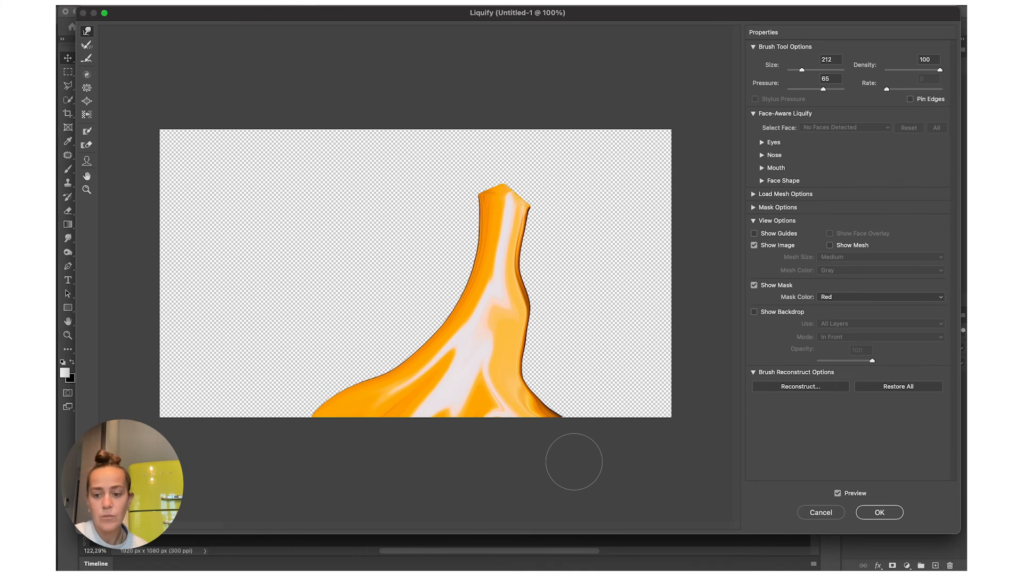
pyautogui.click(879, 512)
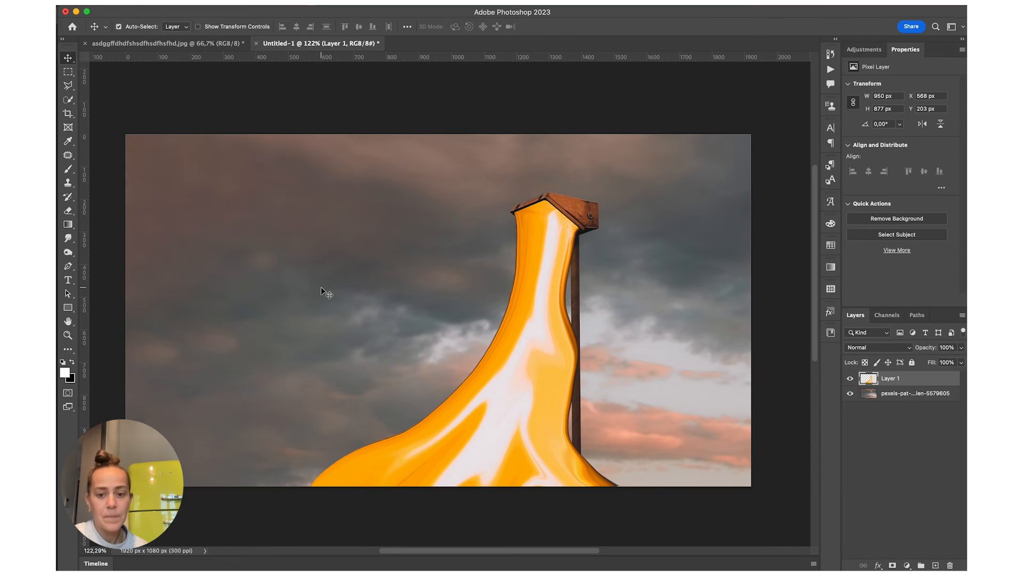
pyautogui.moveTo(591, 273)
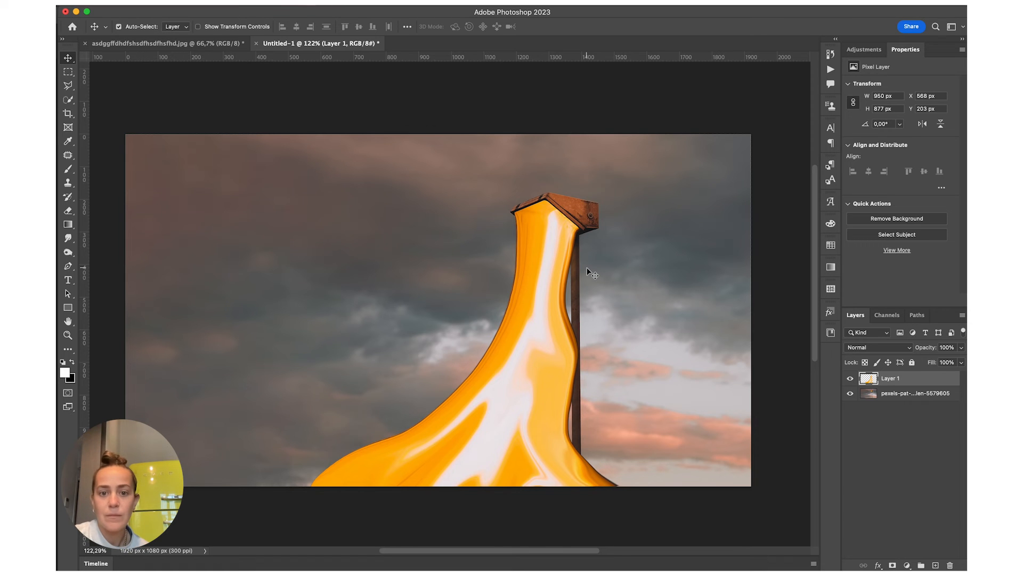
pyautogui.moveTo(585, 392)
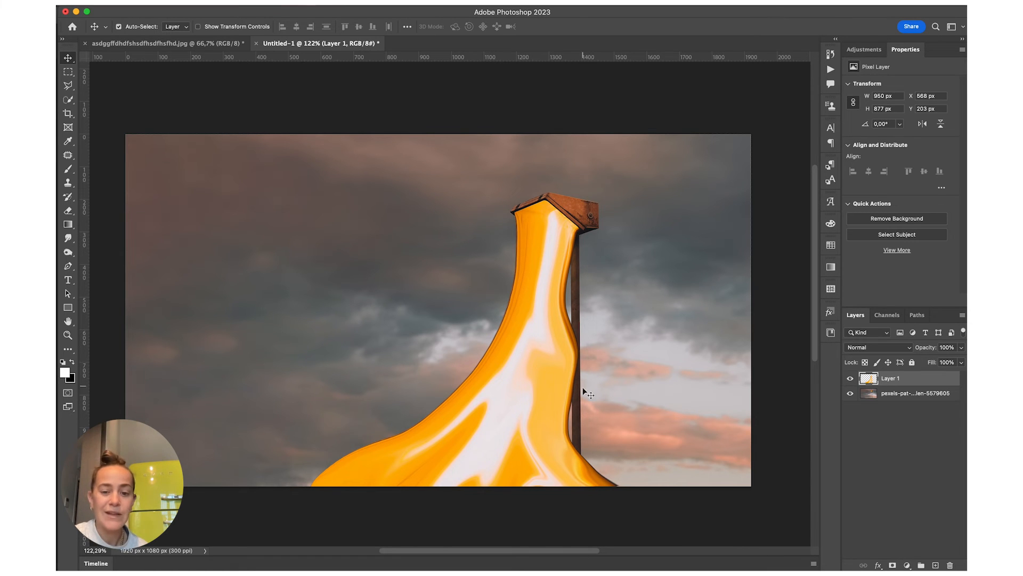
pyautogui.moveTo(587, 342)
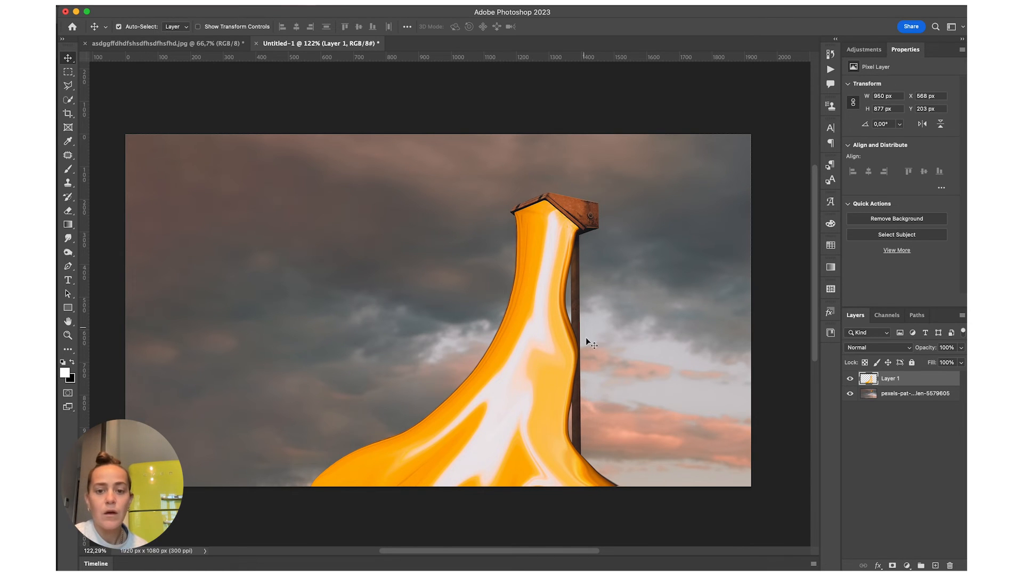
pyautogui.moveTo(590, 245)
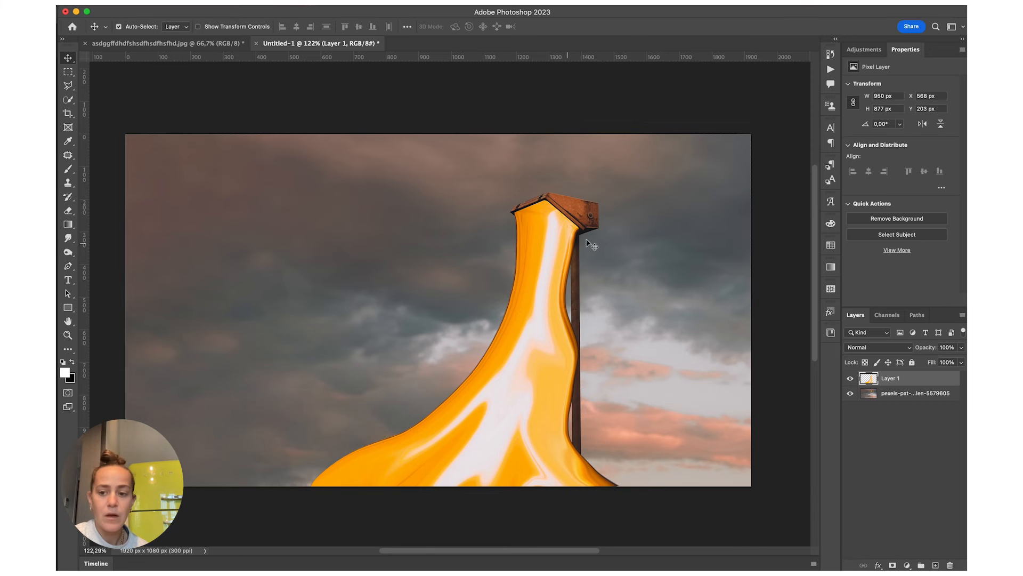
# Add a Drop Shadow to Layer 1 and soften it to 41% opacity and 103 px size
pyautogui.doubleClick(891, 378)
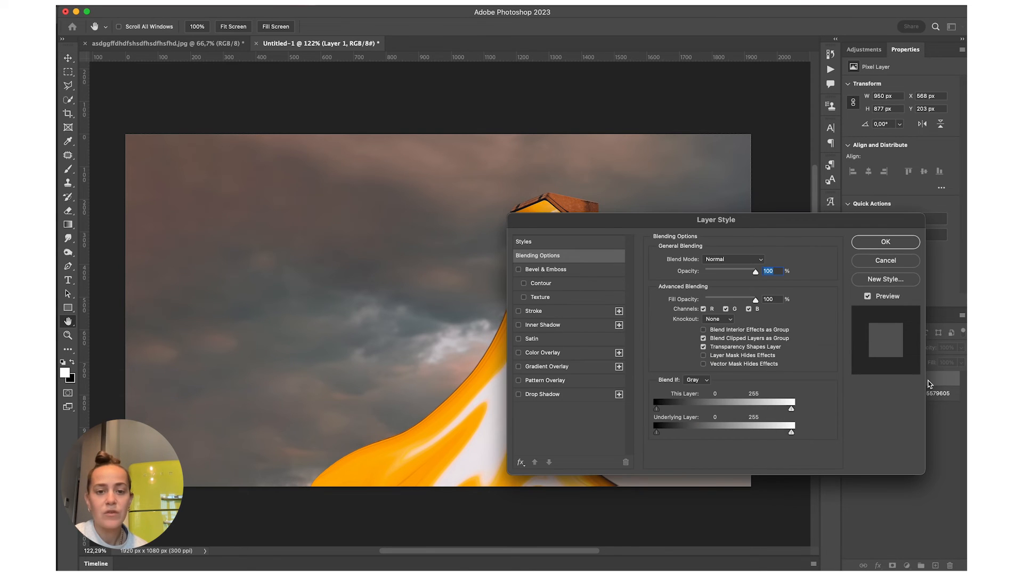
pyautogui.click(520, 393)
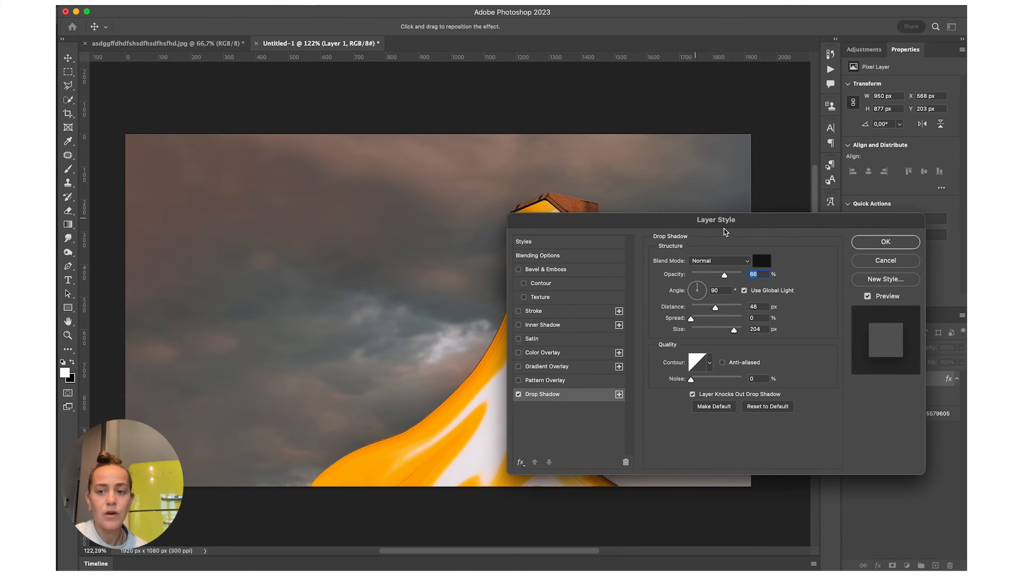
pyautogui.click(884, 242)
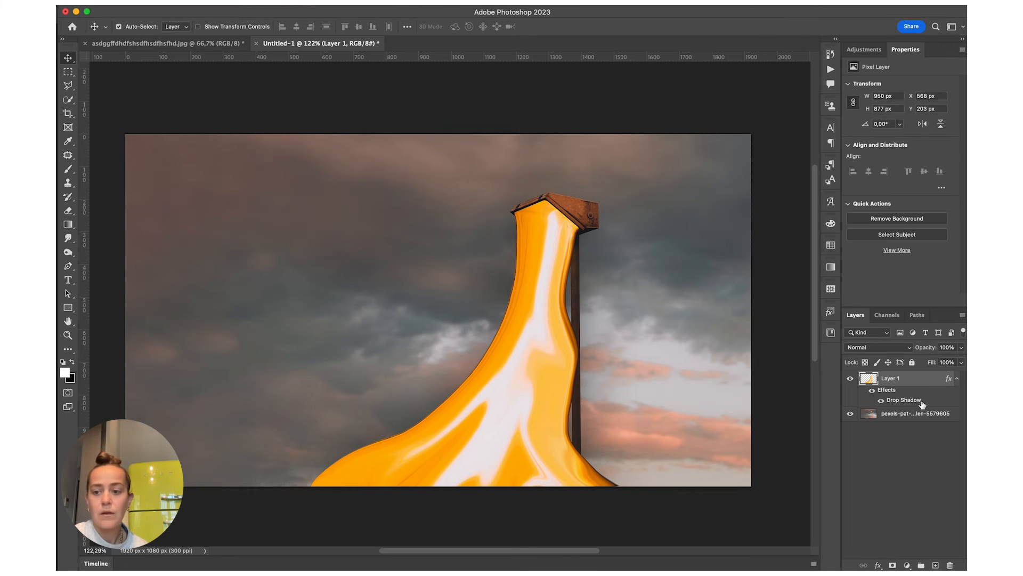
pyautogui.doubleClick(904, 401)
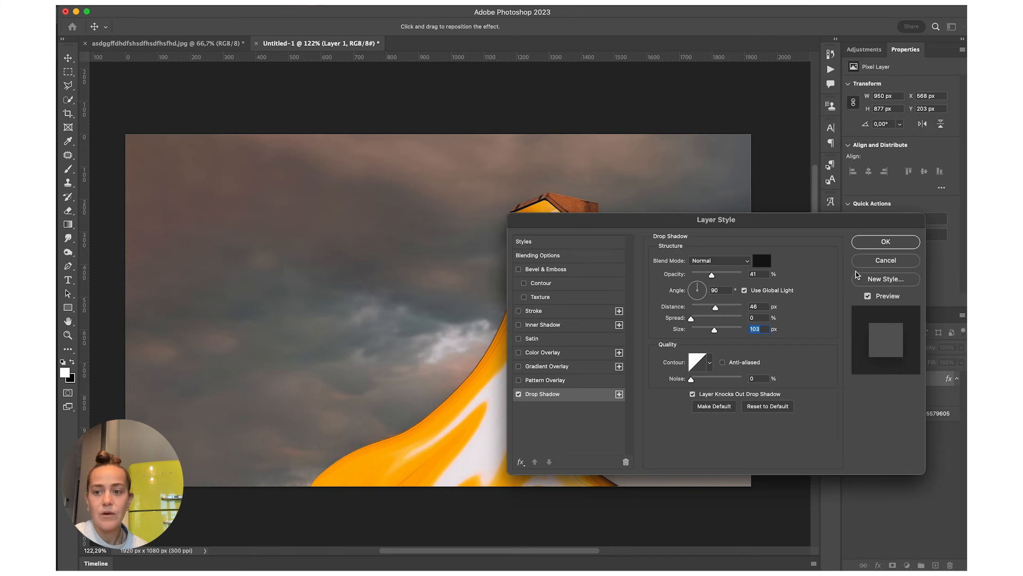
pyautogui.click(885, 241)
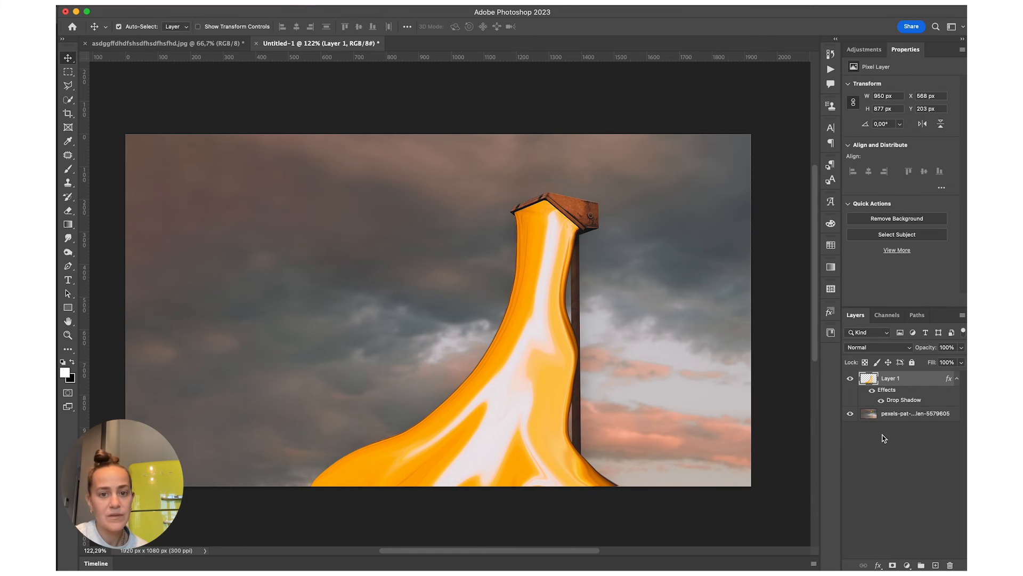